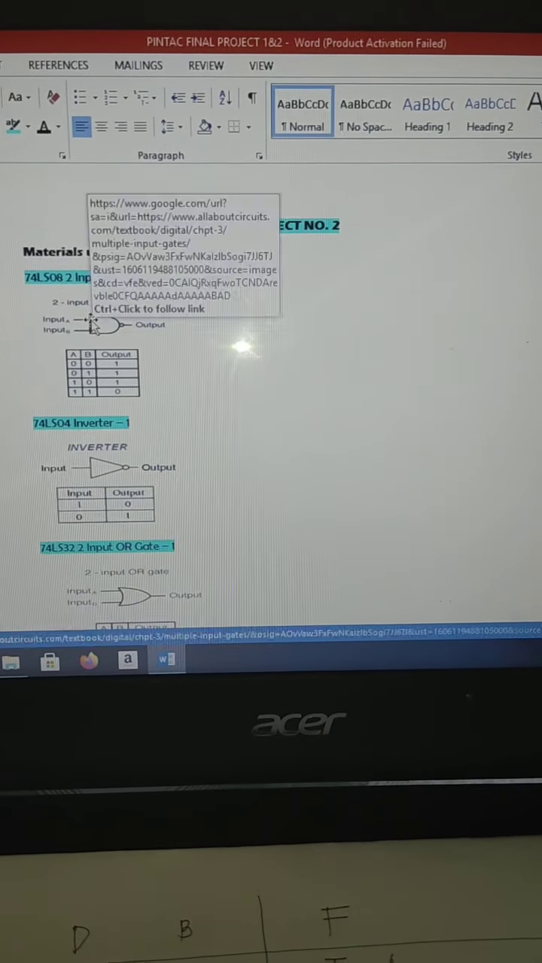
mouse_move(91, 293)
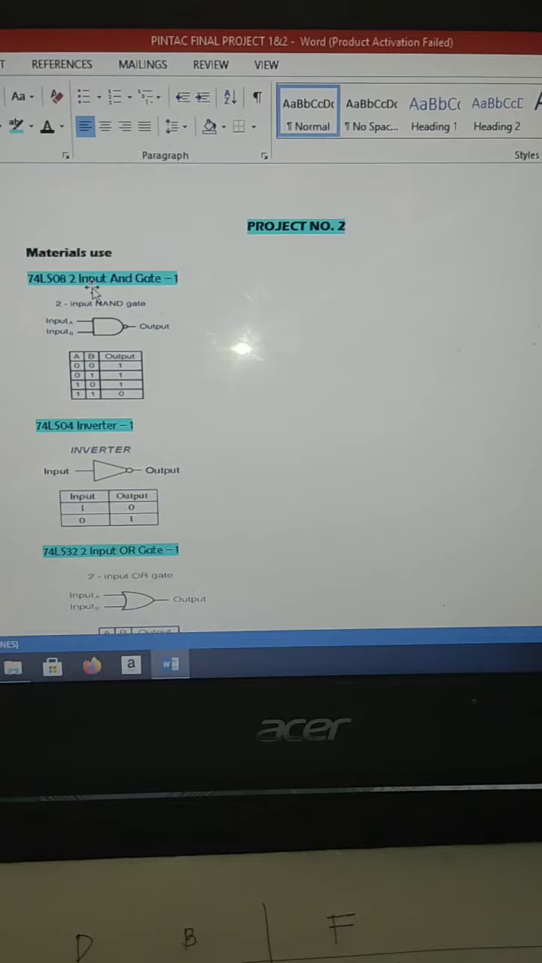
scroll("down", 3)
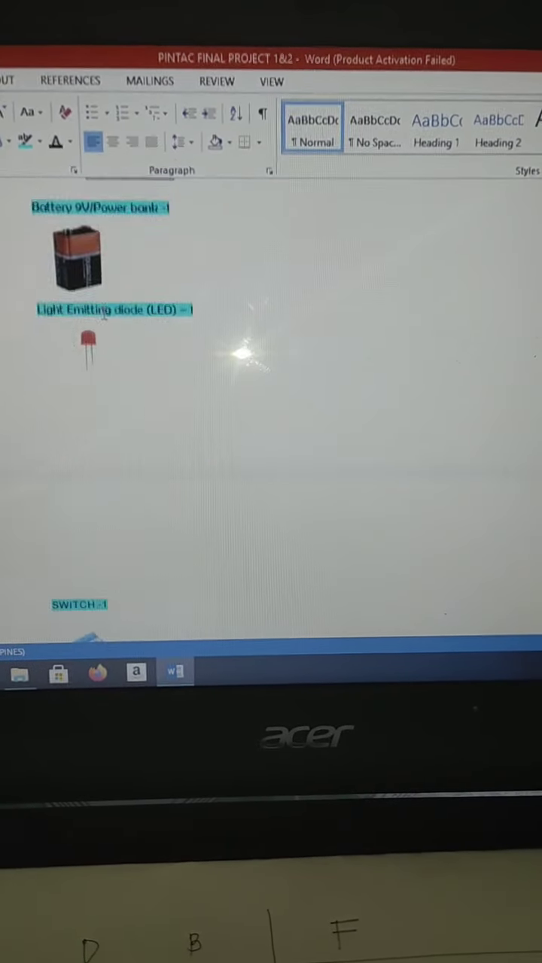
scroll("down", 3)
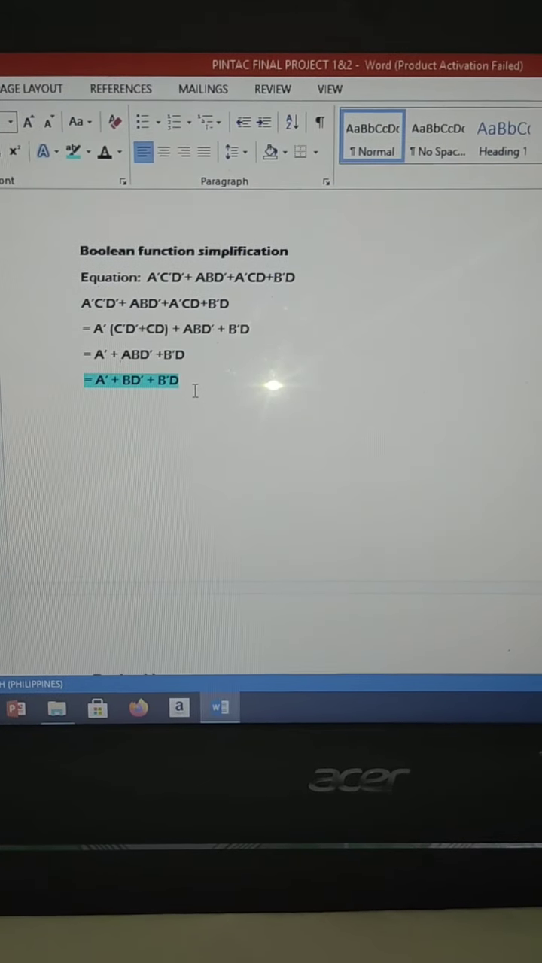
scroll("down", 3)
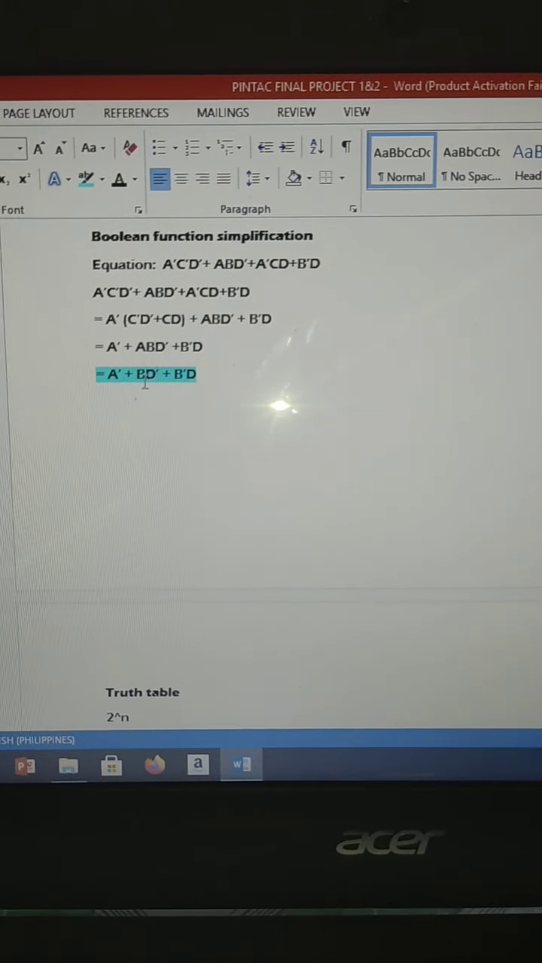
scroll("down", 3)
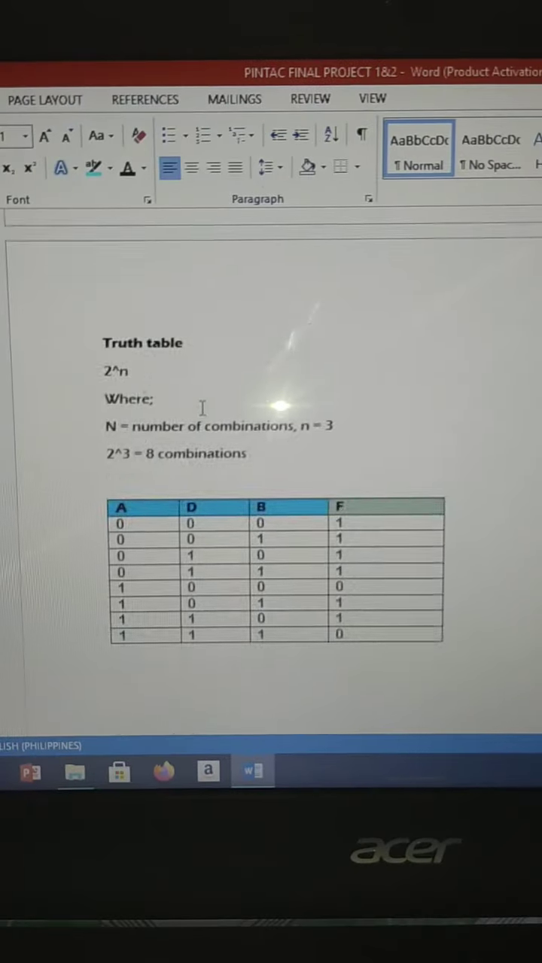
scroll("down", 3)
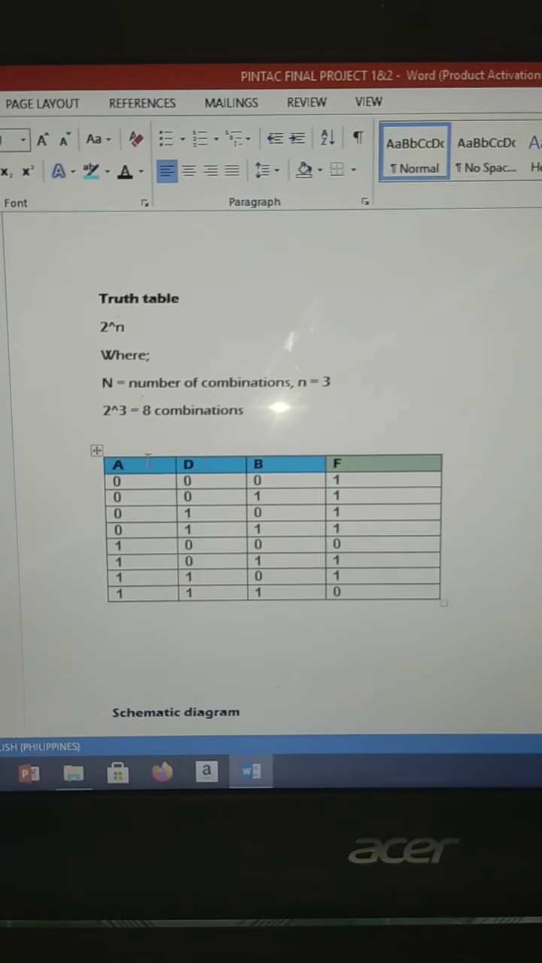
scroll("down", 3)
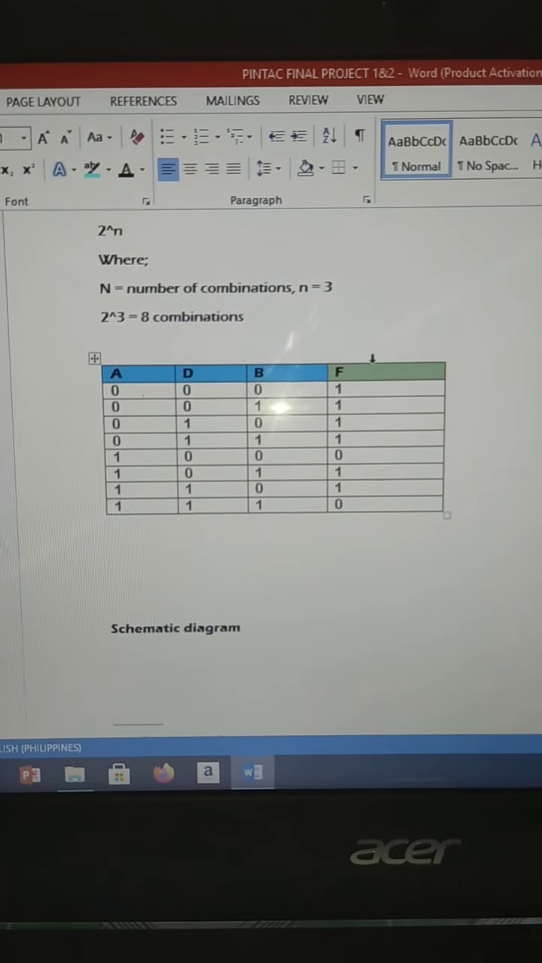
scroll("down", 3)
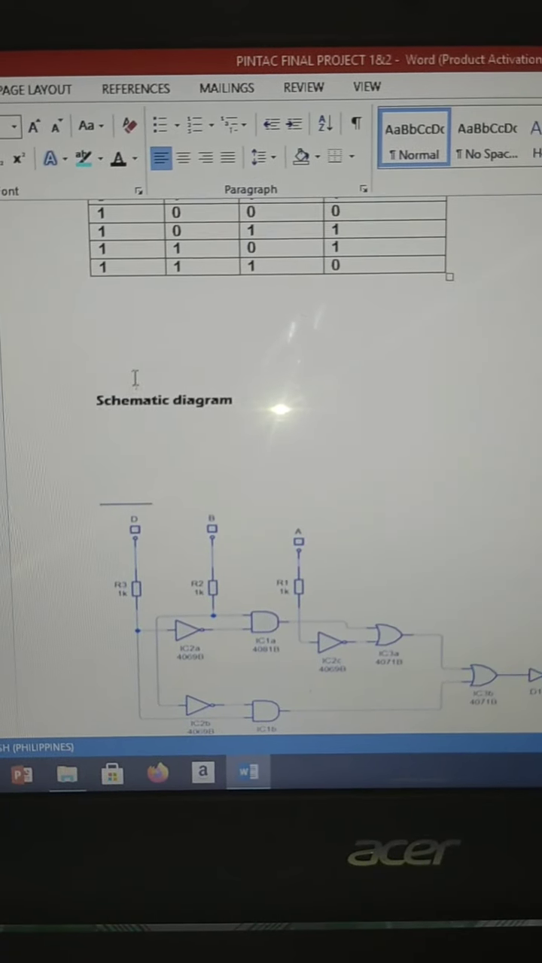
scroll("down", 3)
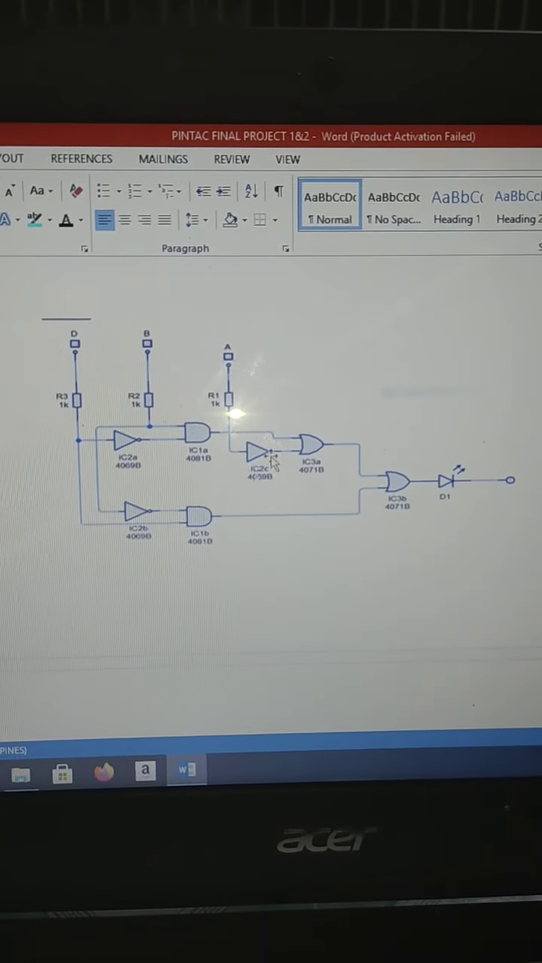
scroll("down", 3)
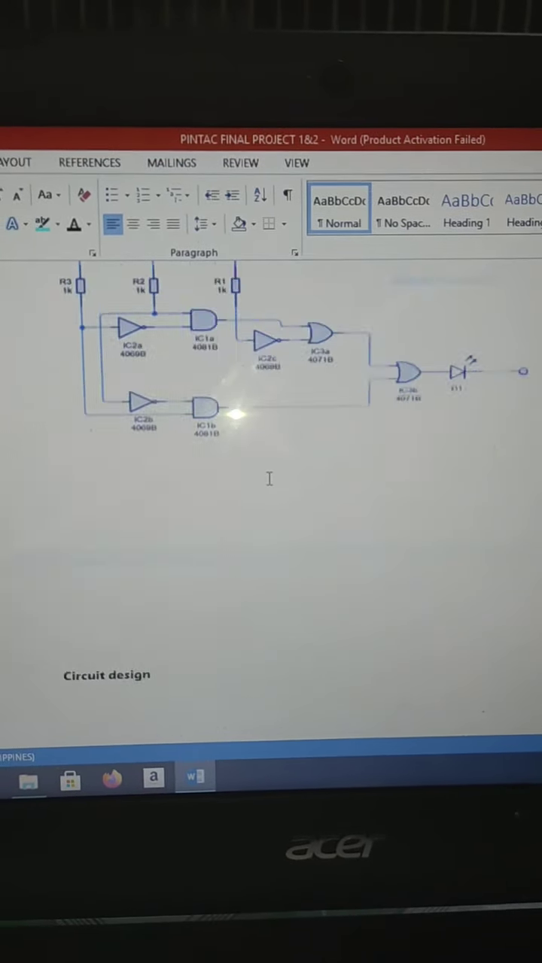
scroll("down", 3)
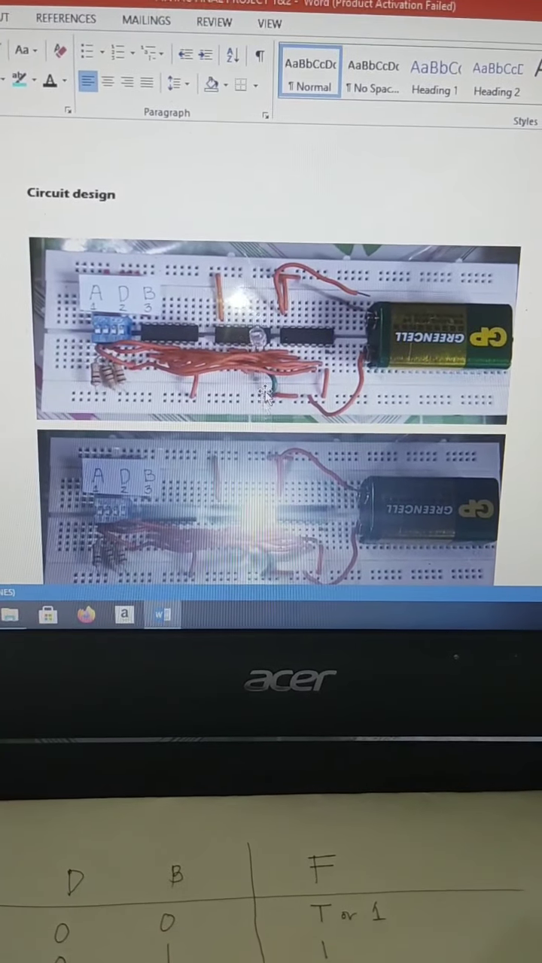
scroll("down", 3)
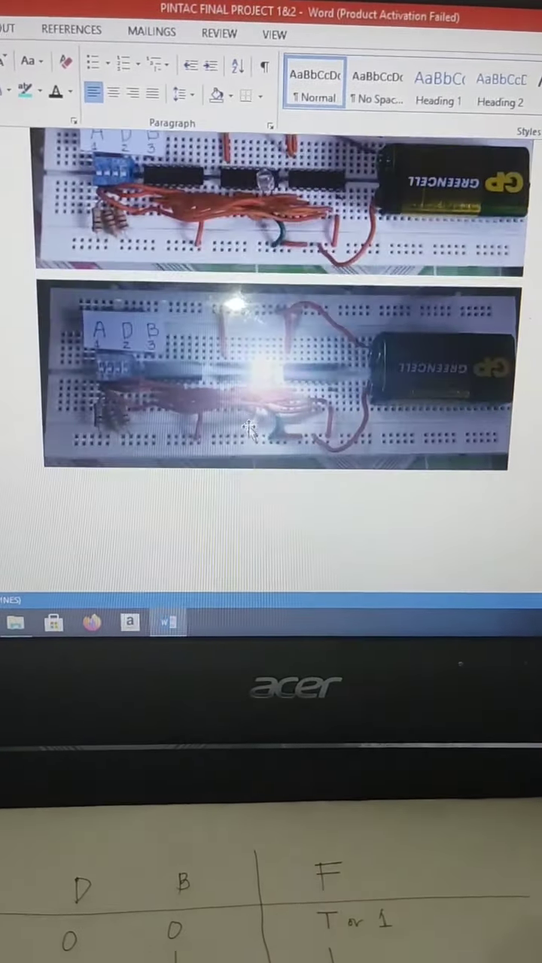
scroll("down", 3)
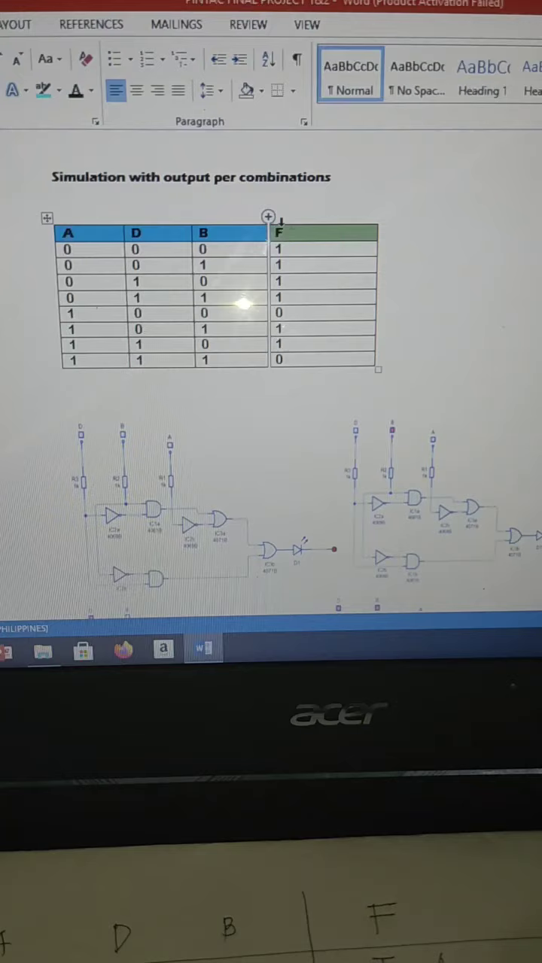
scroll("down", 3)
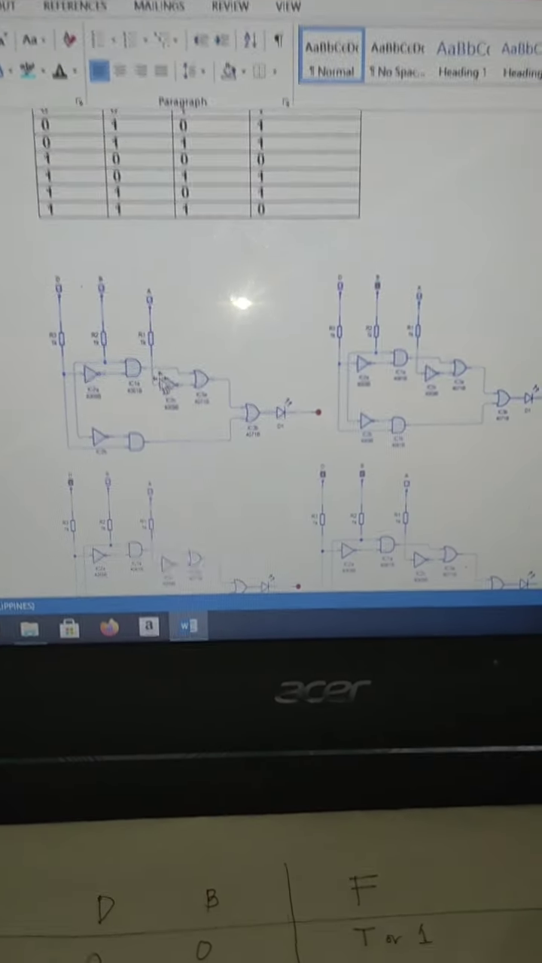
scroll("down", 3)
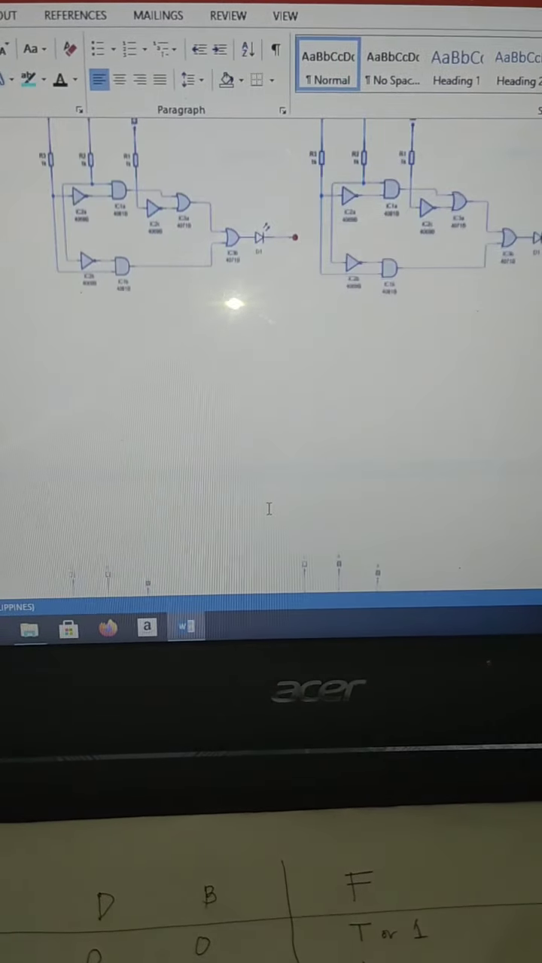
scroll("down", 3)
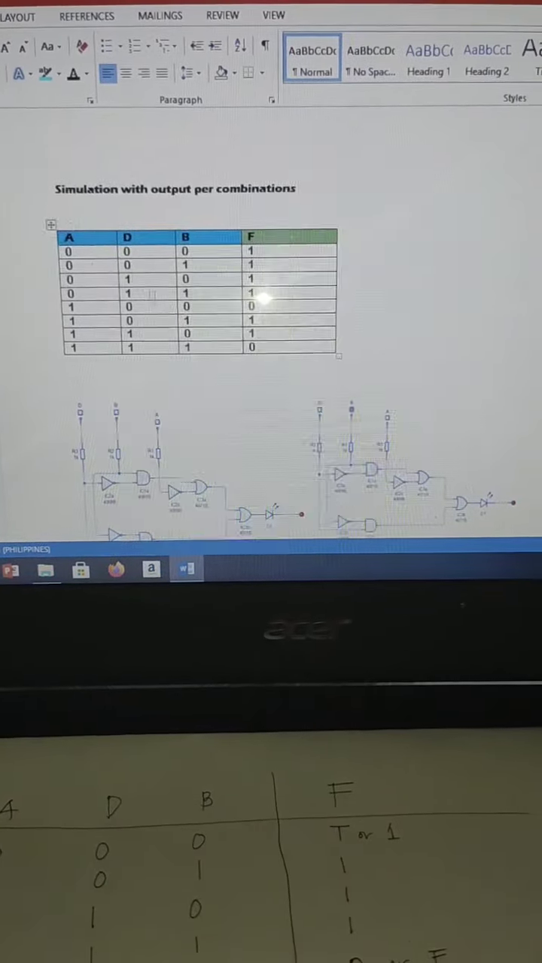
scroll("down", 3)
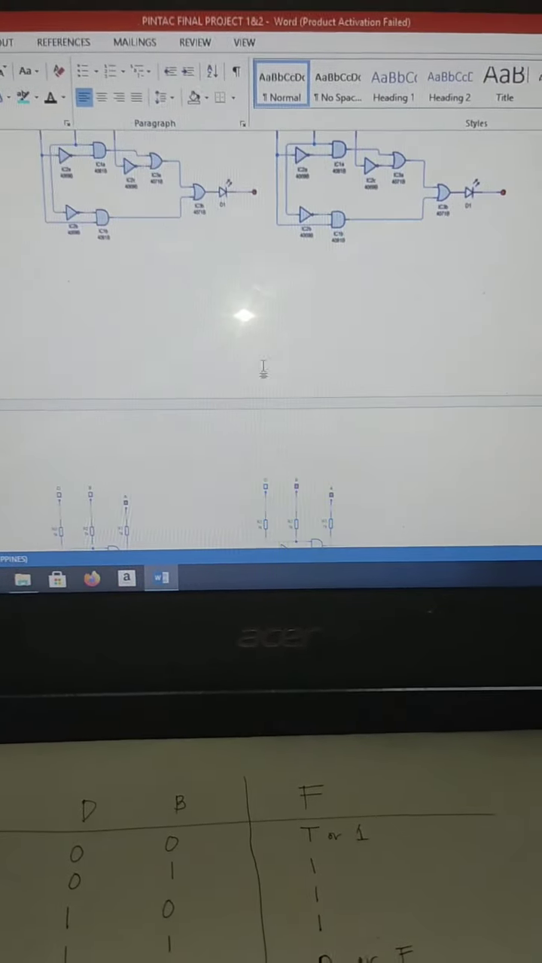